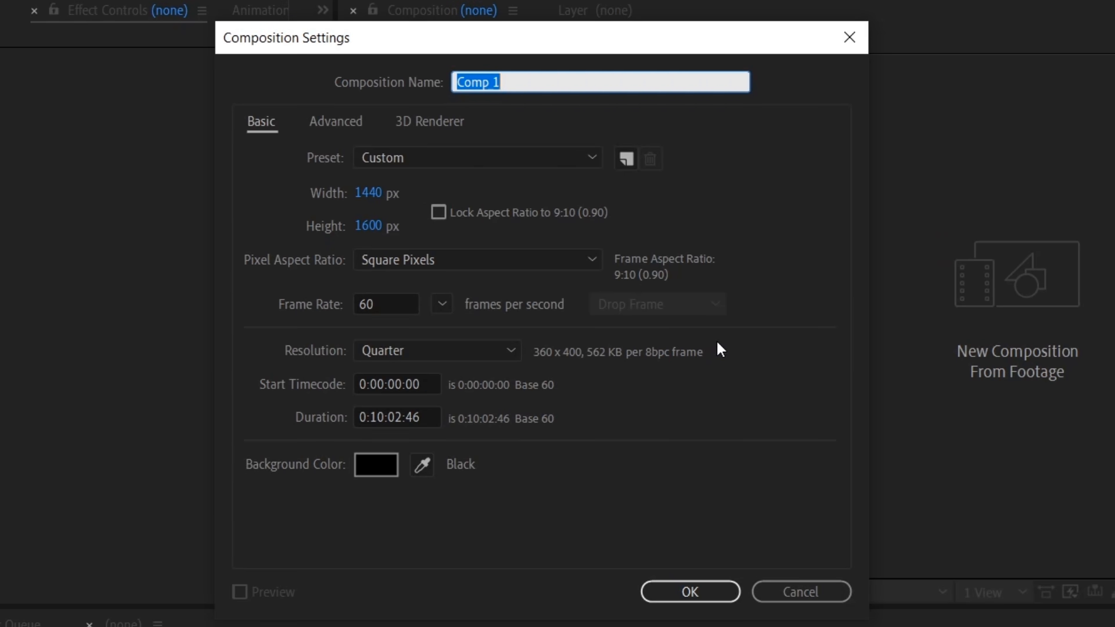
# Confirm the 1440×1600, 60 fps composition and offset the clip layers so they play back to back
pyautogui.click(689, 591)
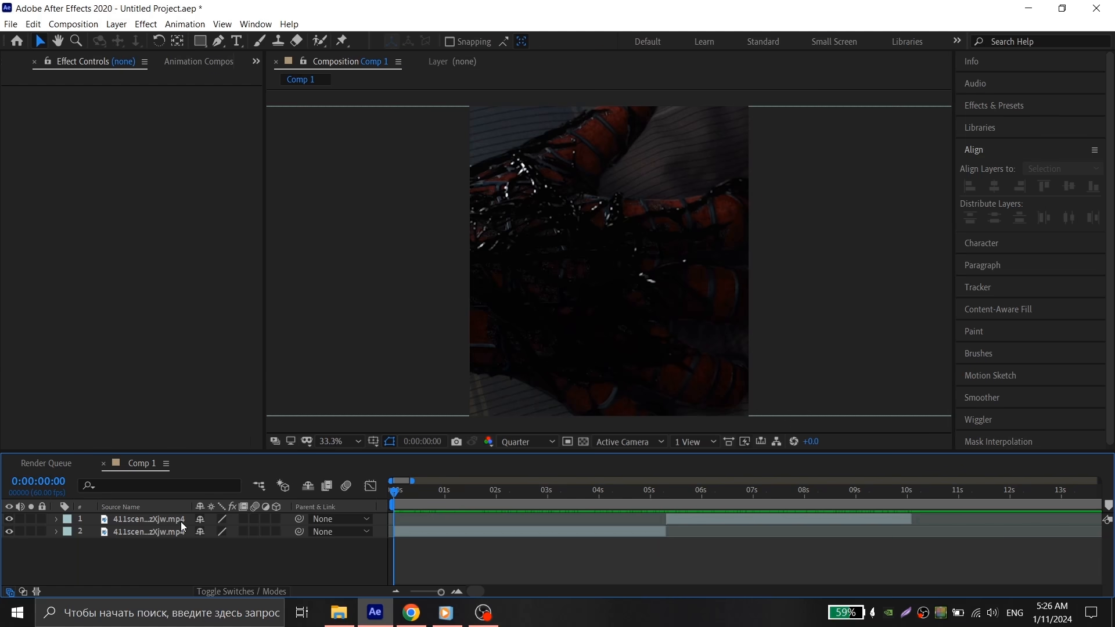
pyautogui.click(149, 532)
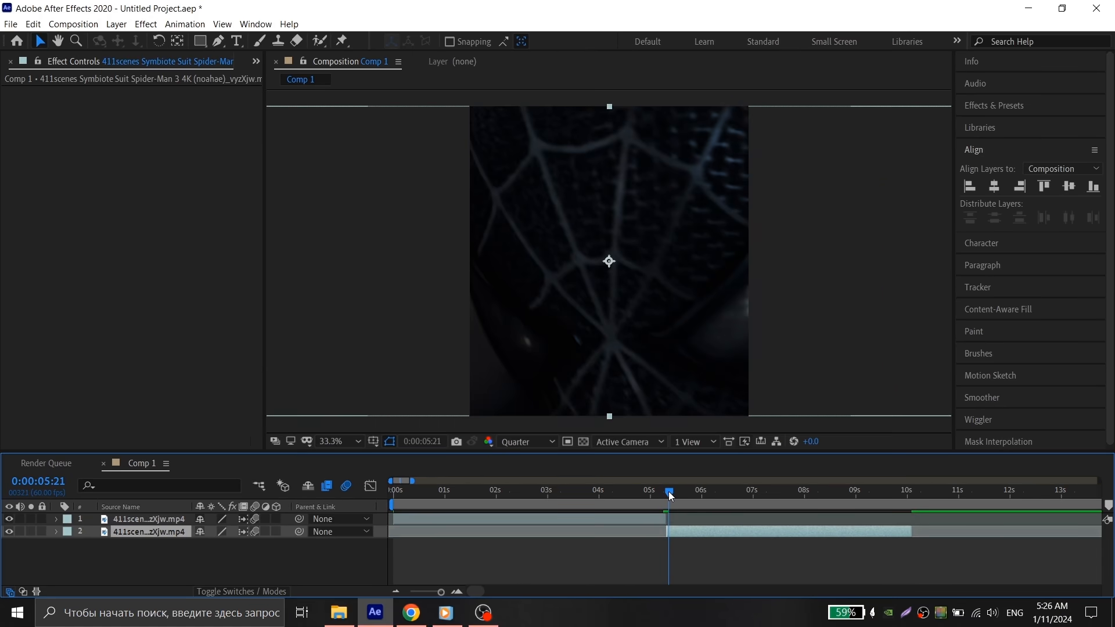
pyautogui.moveTo(669, 493); pyautogui.dragTo(663, 493)
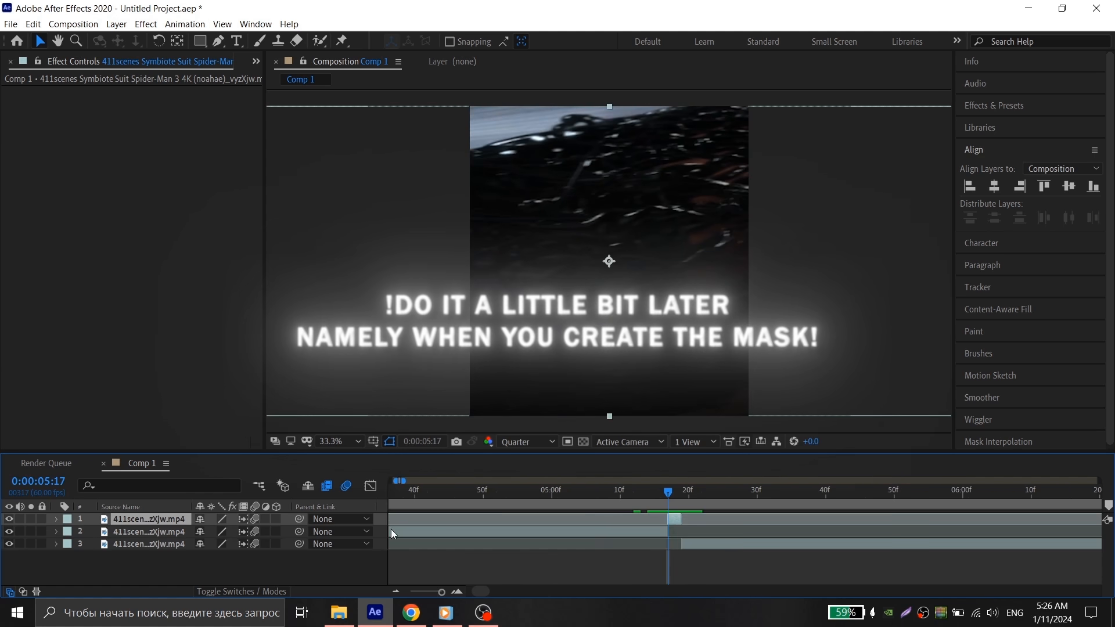
pyautogui.moveTo(666, 492); pyautogui.dragTo(648, 492)
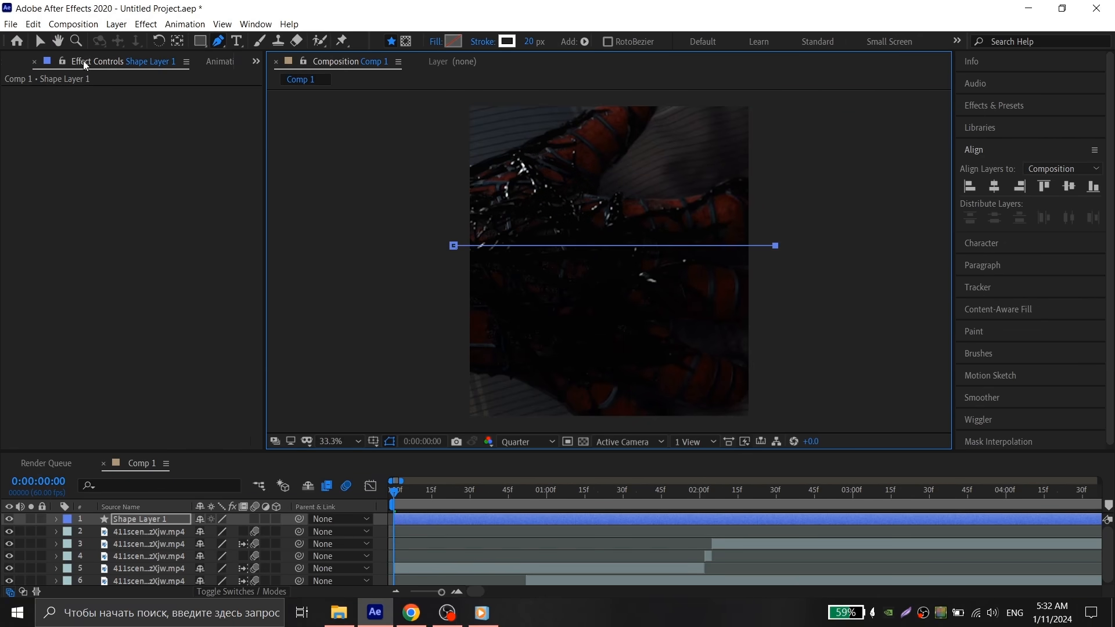
# Add Trim Paths to the white line and keyframe Start and End from 50% at the first frame
pyautogui.click(994, 185)
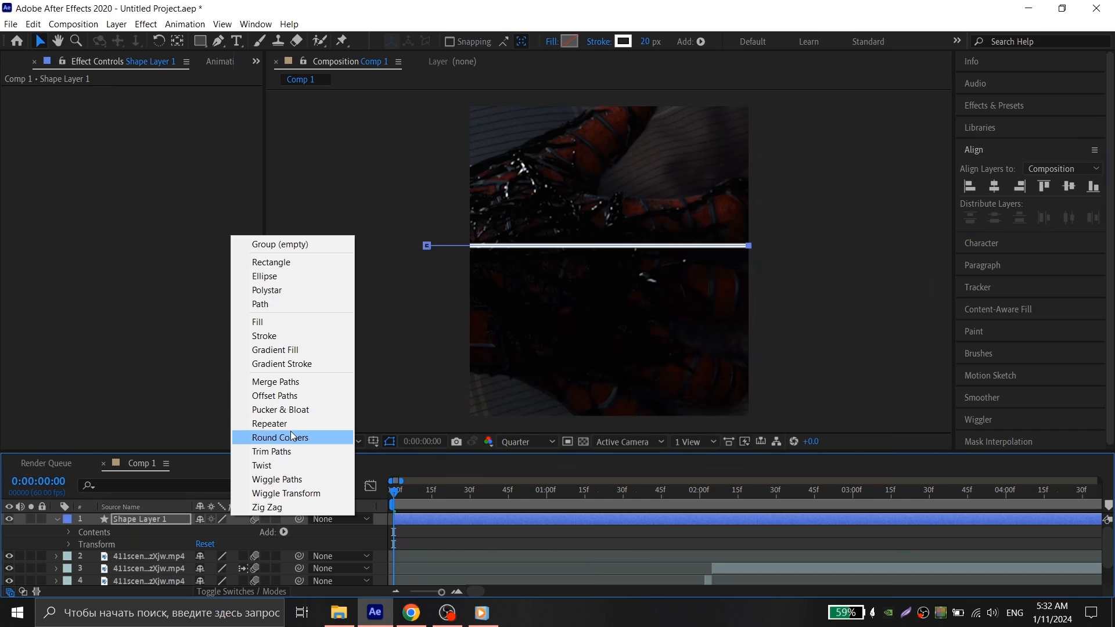
pyautogui.click(271, 452)
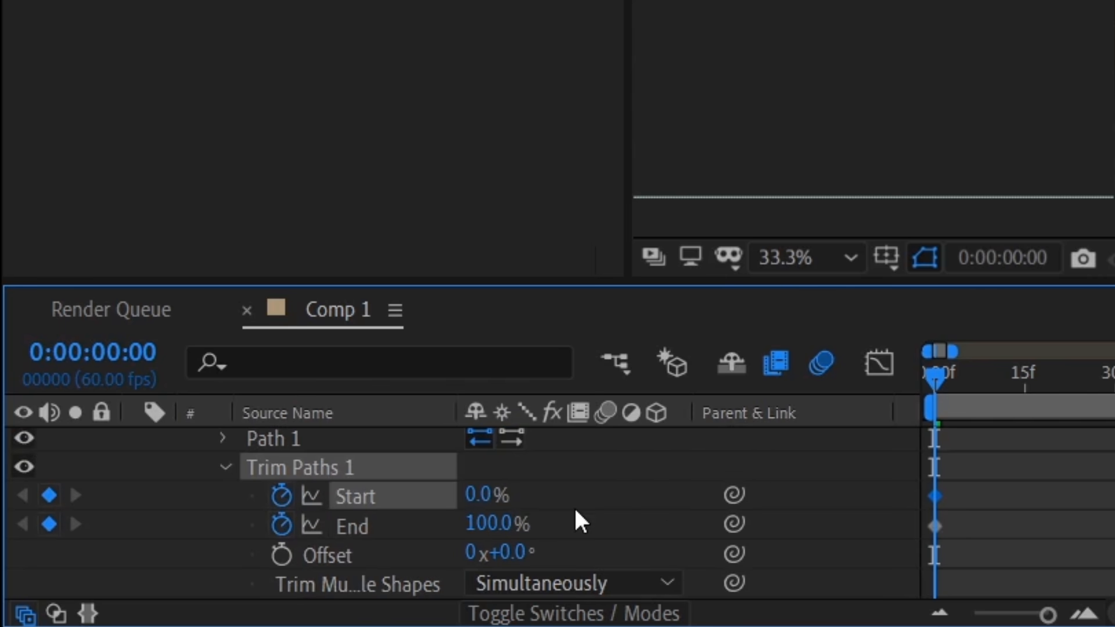
pyautogui.doubleClick(487, 494)
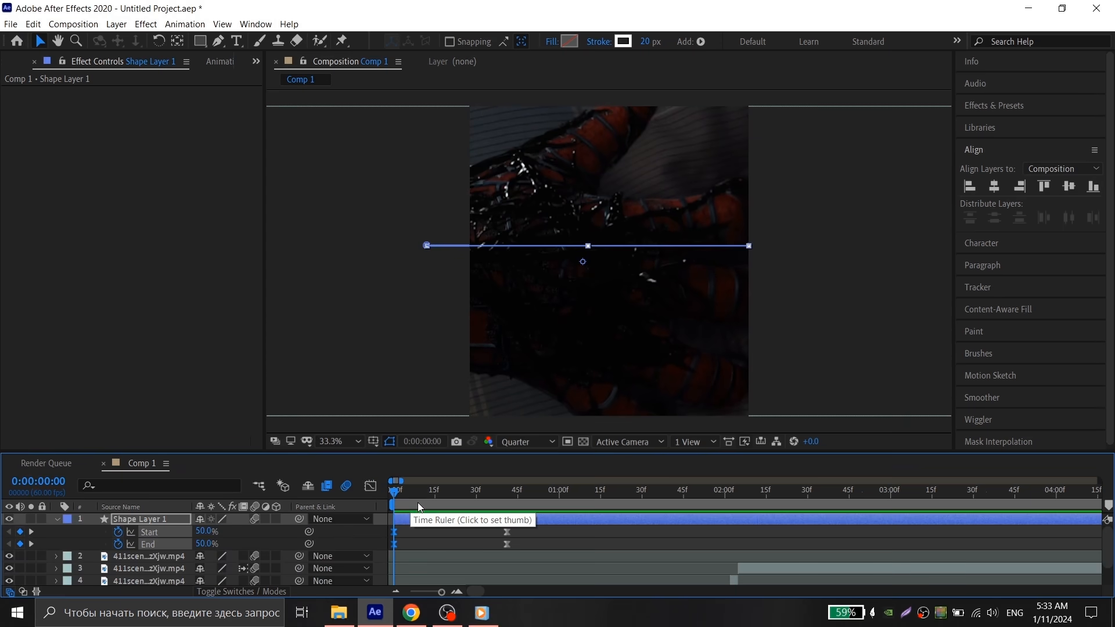
pyautogui.click(498, 489)
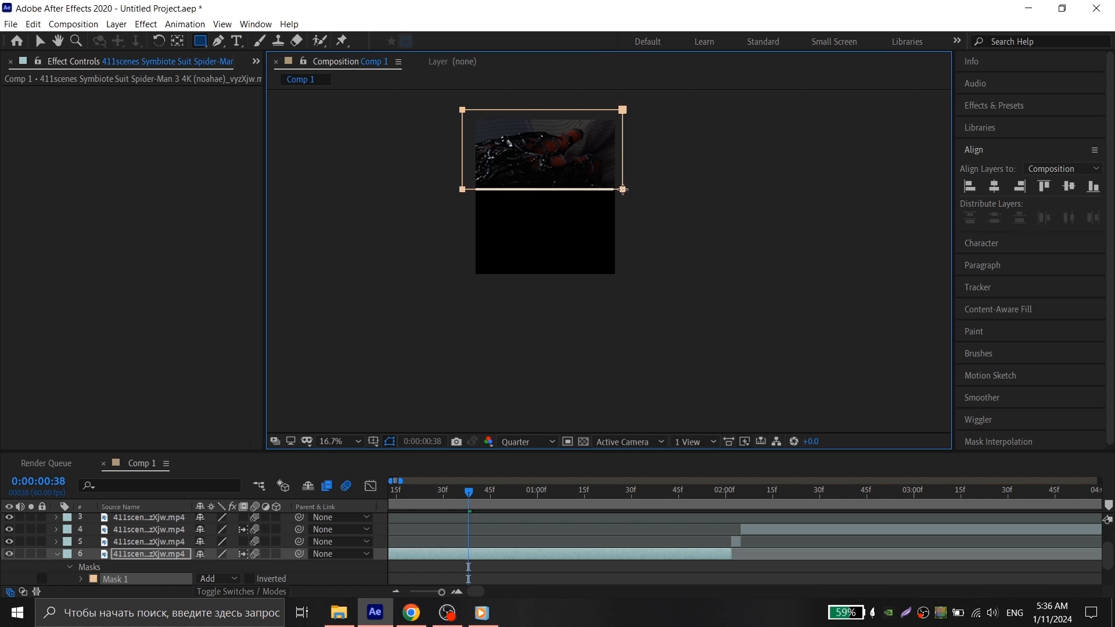
# Keyframe the two rectangle masks on the clip and ease the speed curve to peak early, then preview
pyautogui.click(351, 441)
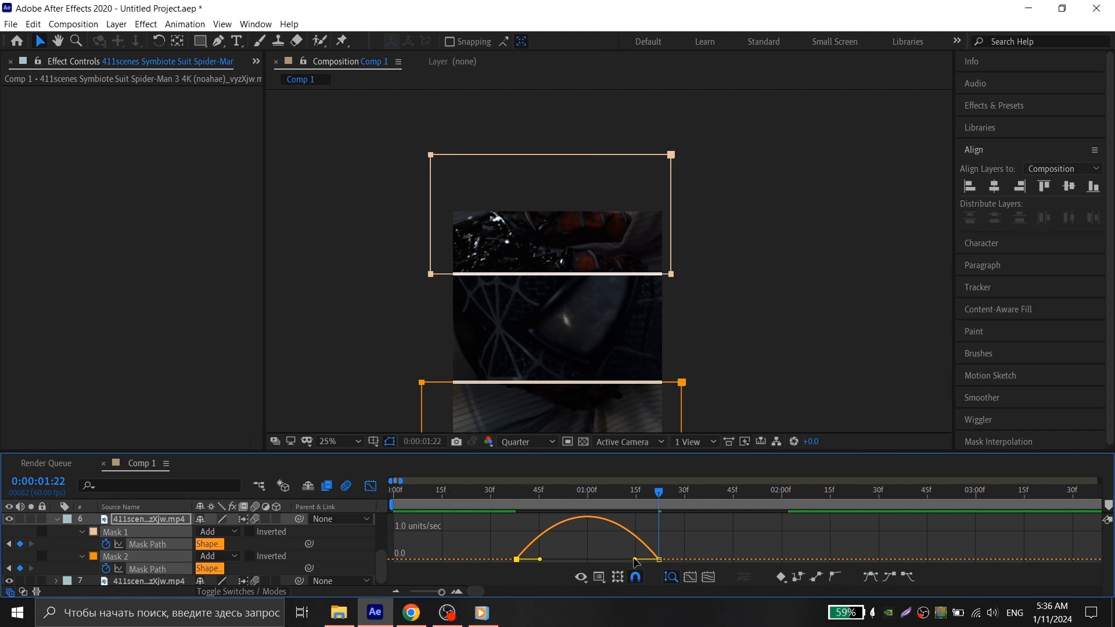
pyautogui.moveTo(652, 558); pyautogui.dragTo(633, 562)
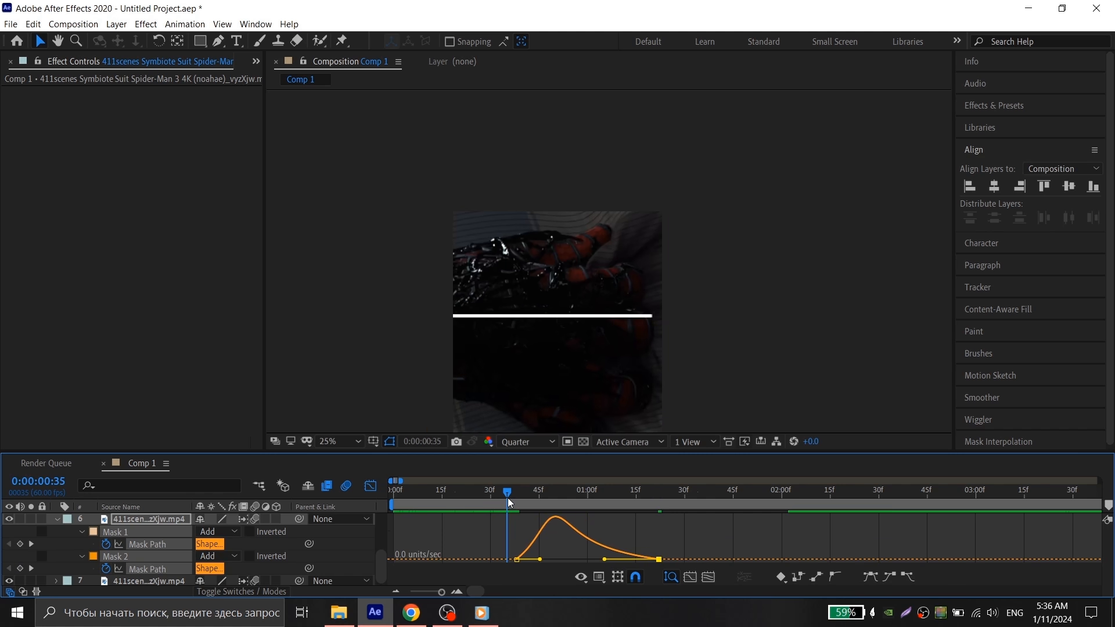
pyautogui.click(58, 40)
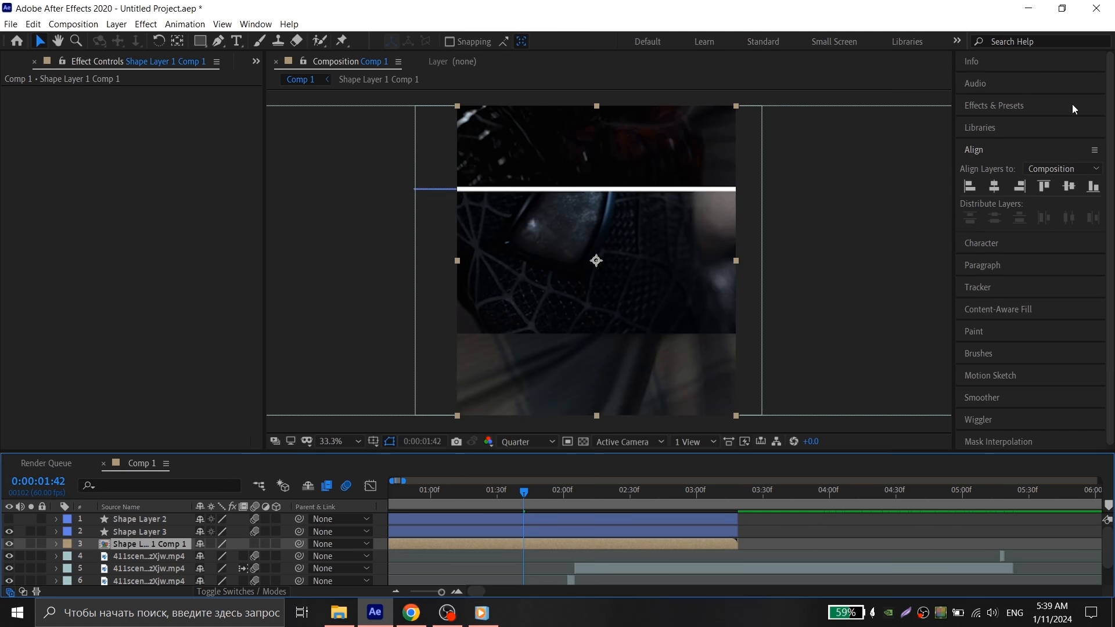
# Apply Turbulent Displace to the precomposed line layer so it wobbles
pyautogui.write('turbu')
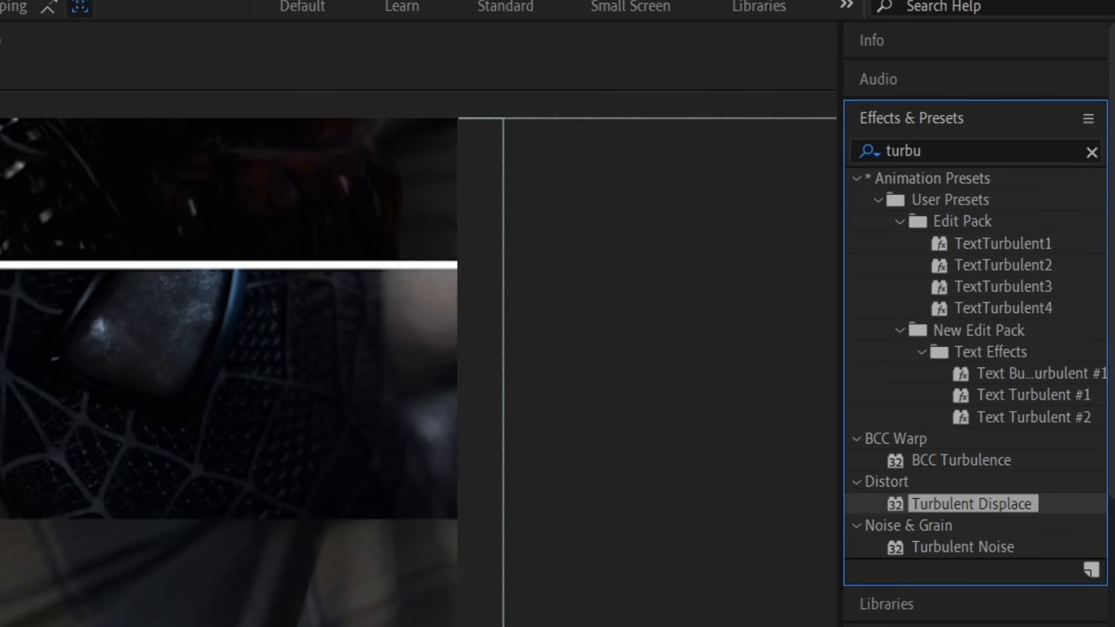
pyautogui.doubleClick(971, 503)
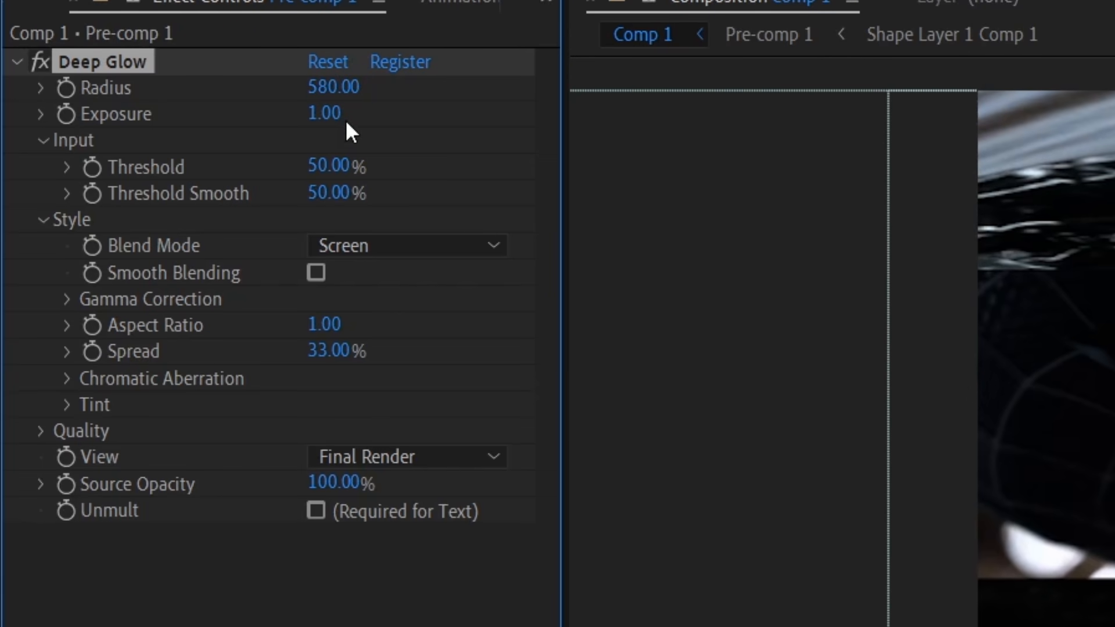
# Lower the Deep Glow exposure on Pre-comp 1 to 0.75
pyautogui.write('0.75')
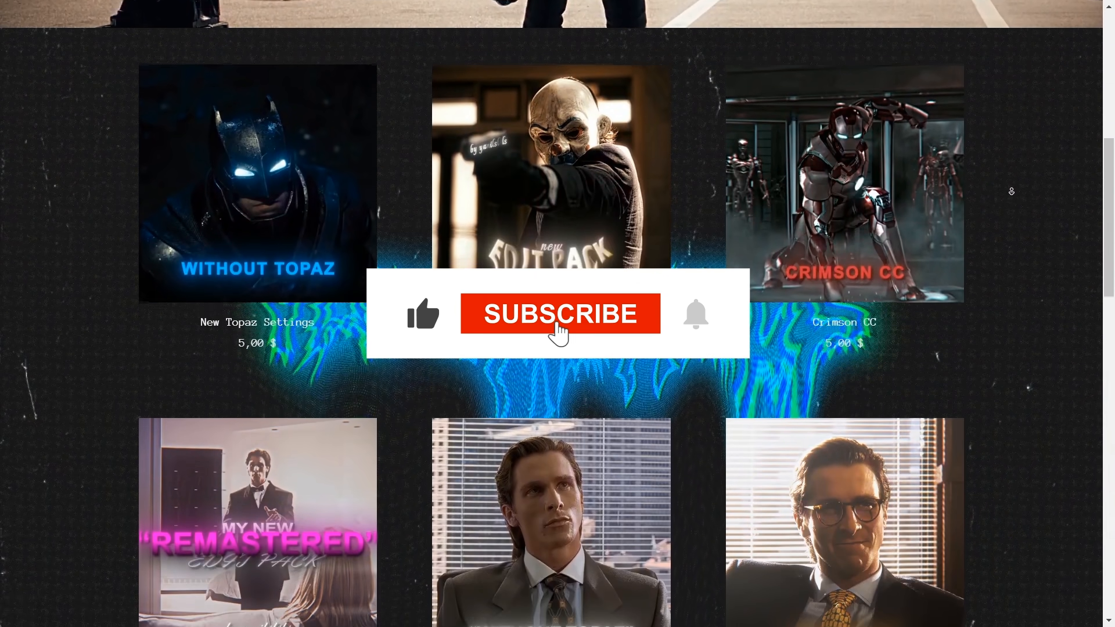
pyautogui.click(560, 314)
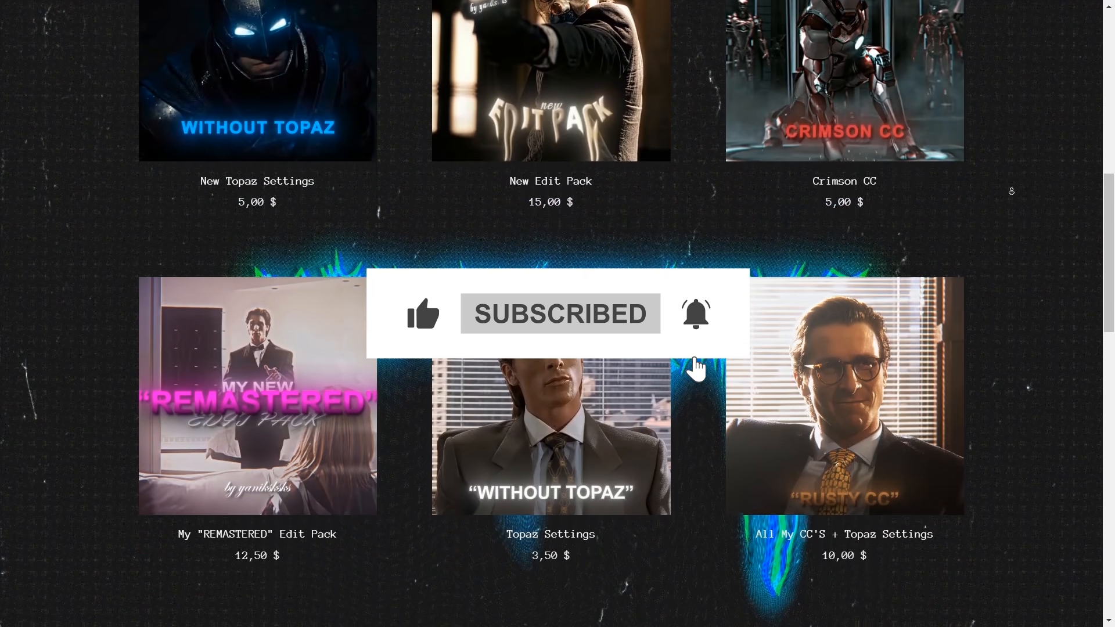
pyautogui.scroll(-3)
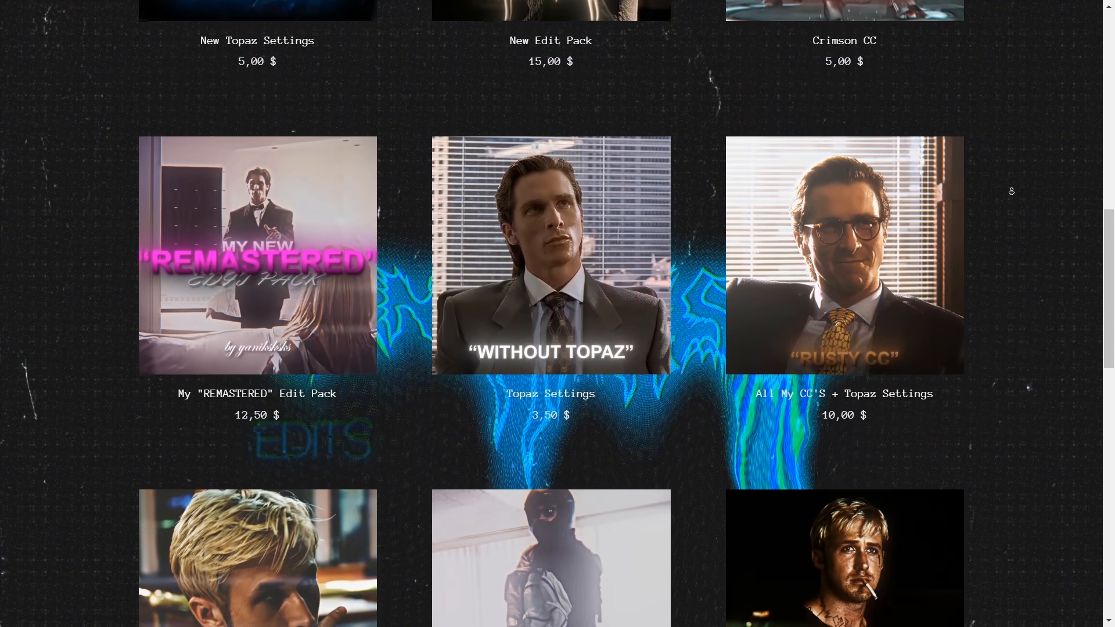
pyautogui.scroll(-3)
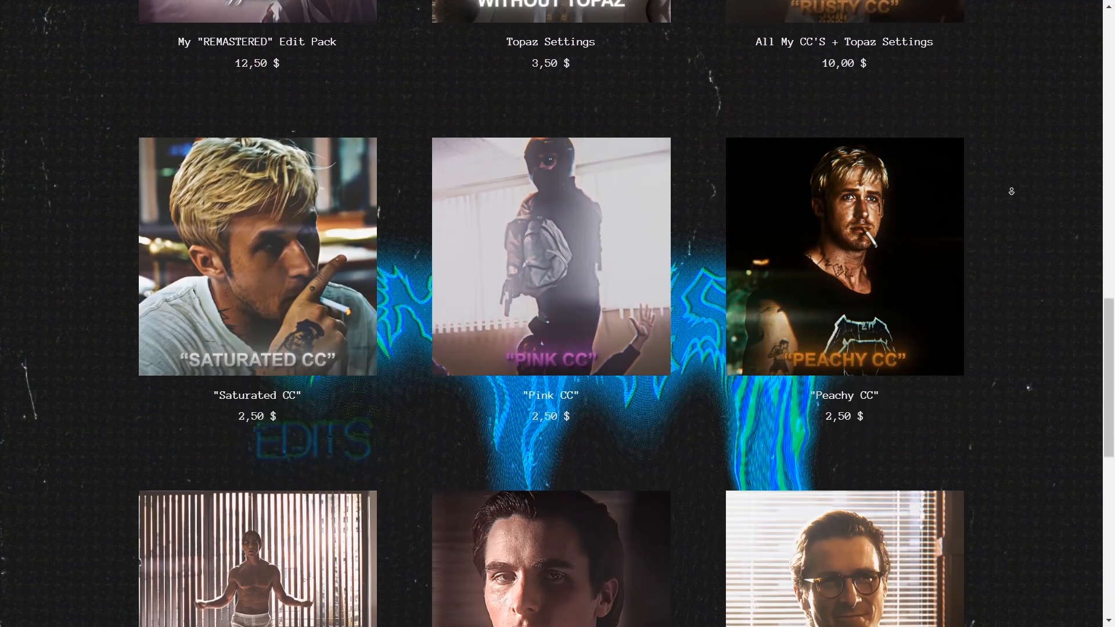
pyautogui.scroll(-3)
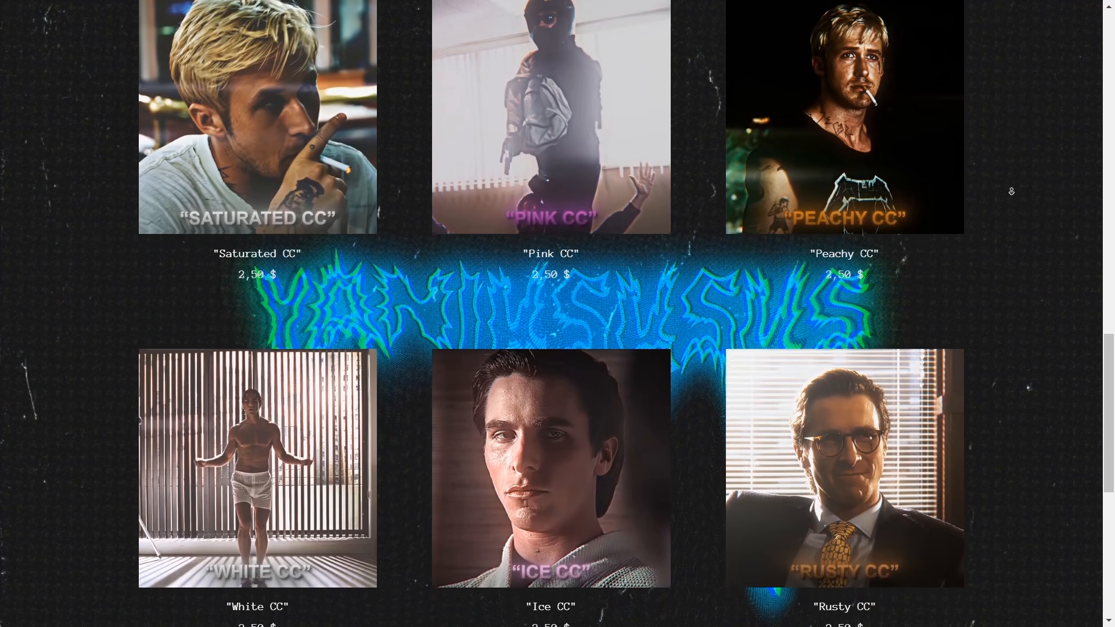
pyautogui.scroll(-3)
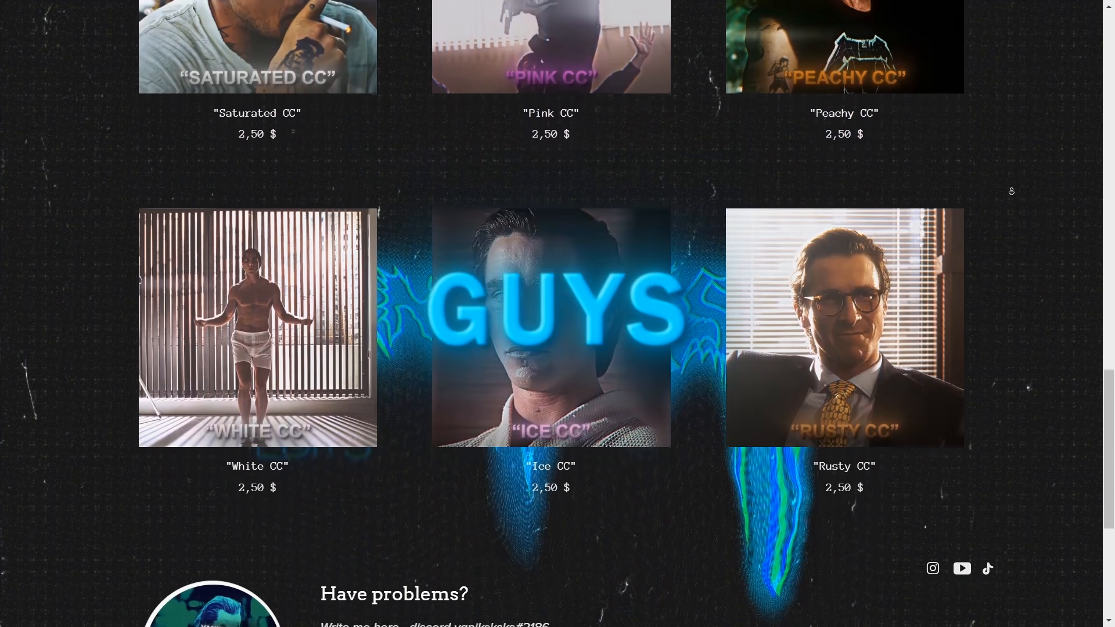